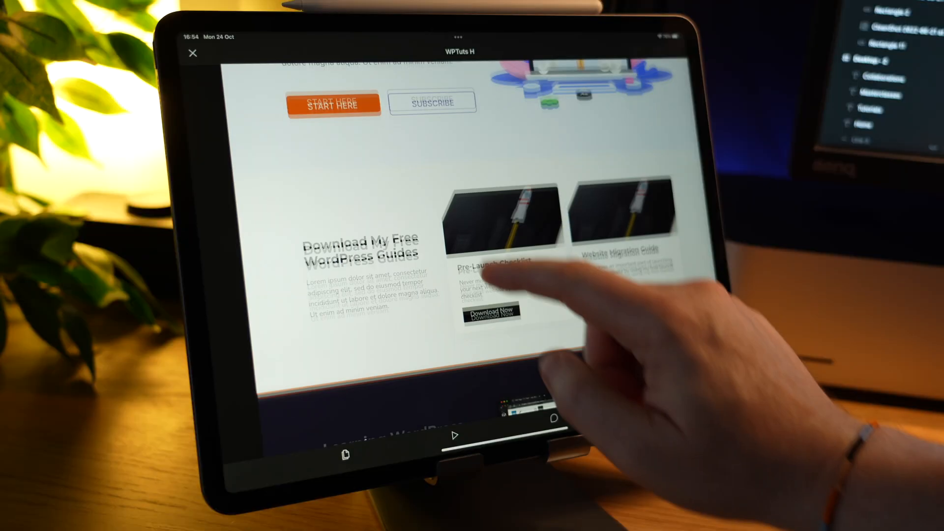
Select the first card's Edit-button pencil icon in Layers, then pan to the Sticky Navigation Bar card.
scroll("down", 3)
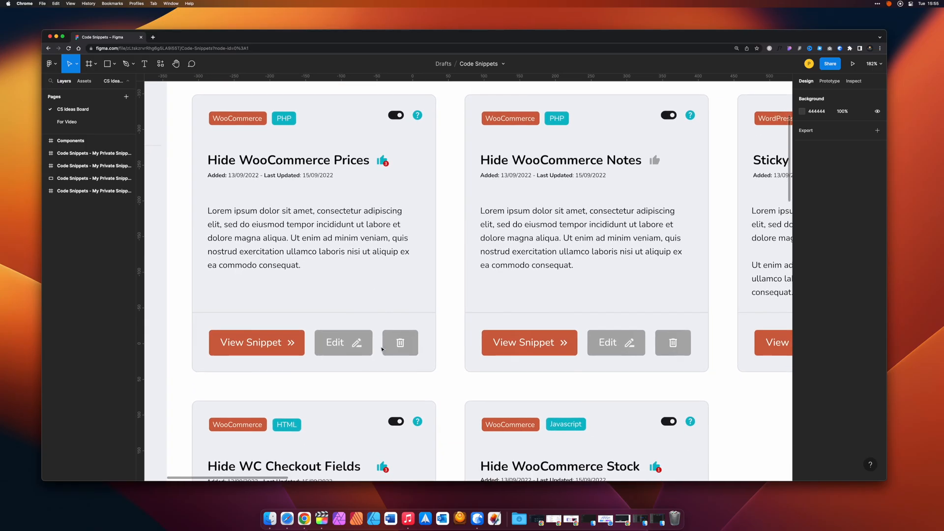
left_click(334, 342)
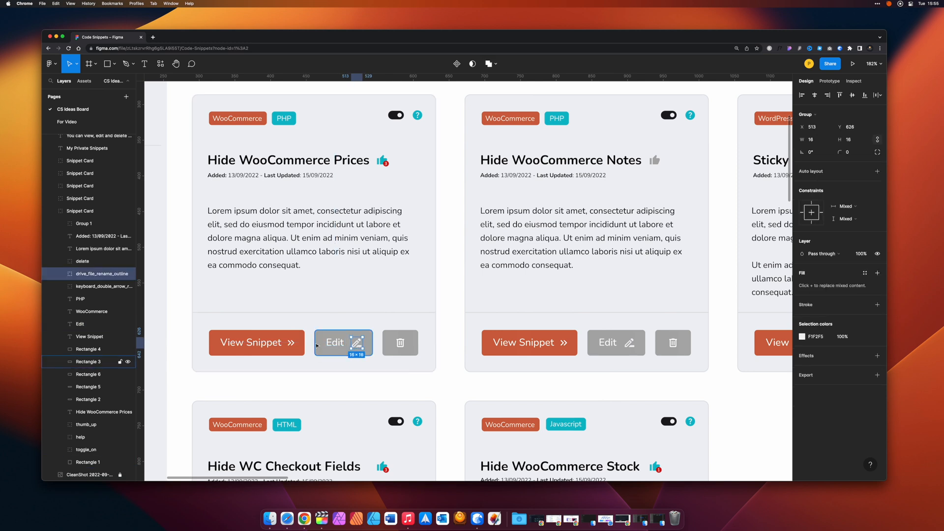
scroll("right", 3)
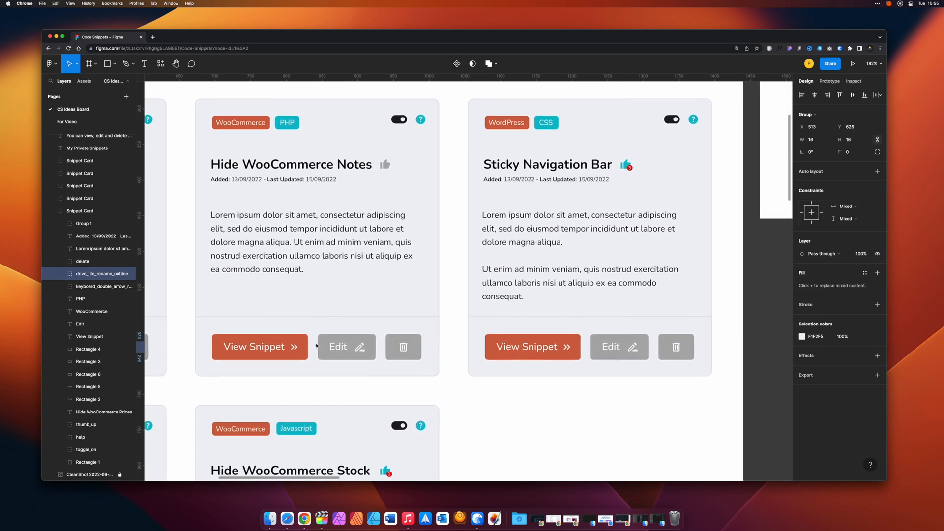